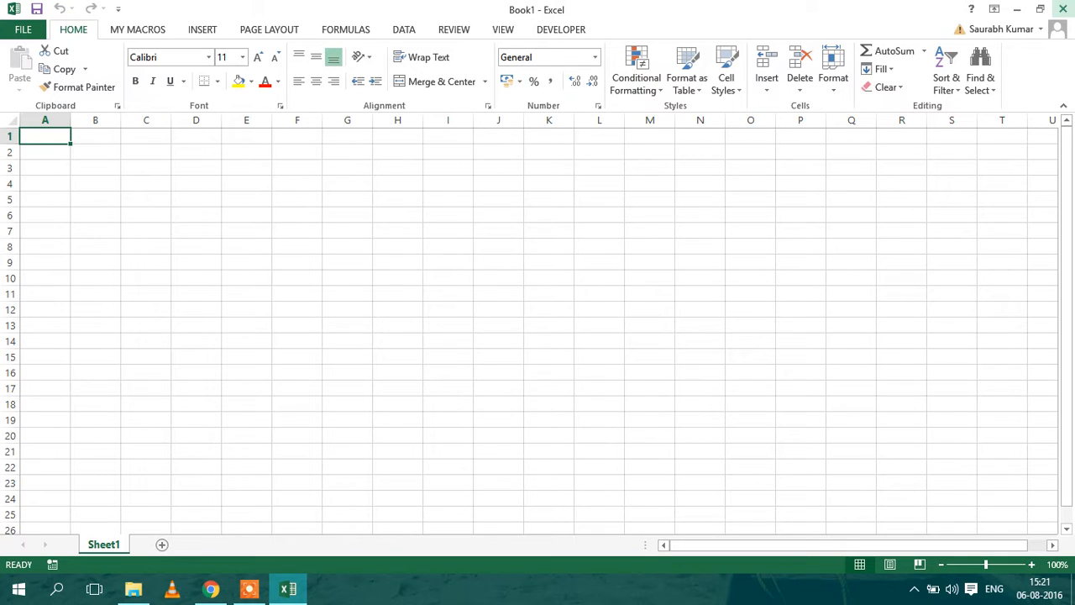
{"action": "mouse_move", "coordinate": [384, 289]}
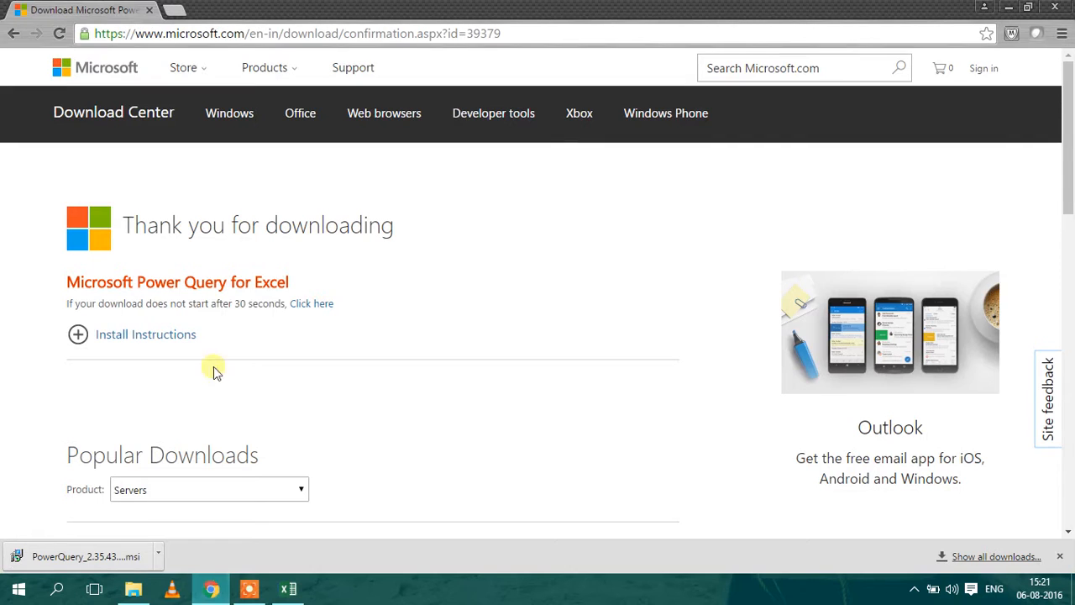
{"action": "mouse_move", "coordinate": [1067, 172]}
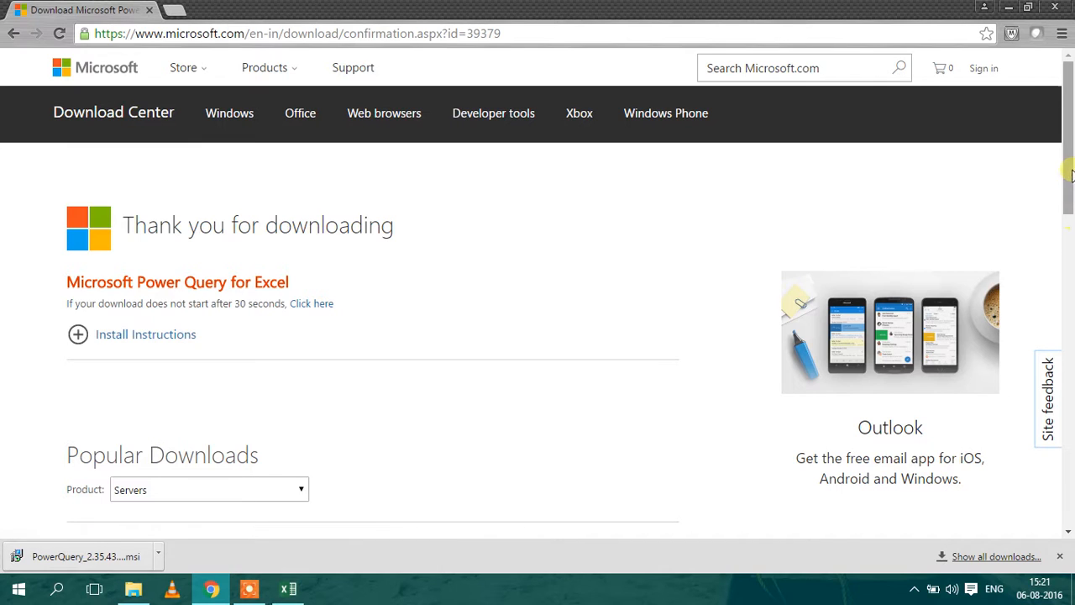
{"action": "mouse_move", "coordinate": [601, 74]}
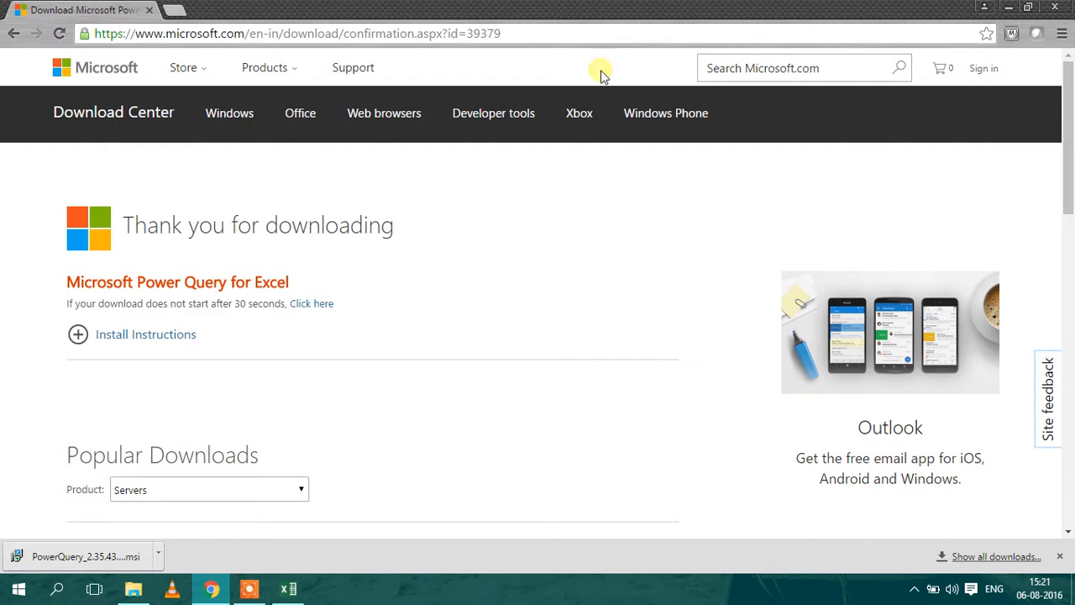
{"action": "mouse_move", "coordinate": [555, 290]}
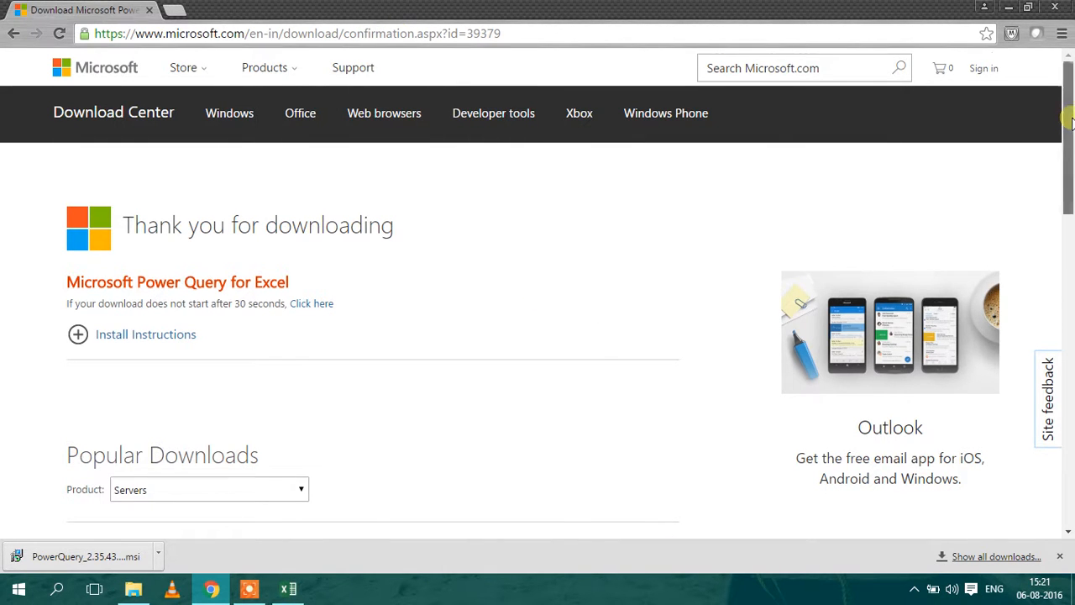
Minimize the Download Center page after the PowerQuery installer download.
{"action": "scroll", "scroll_direction": "down", "scroll_amount": 3}
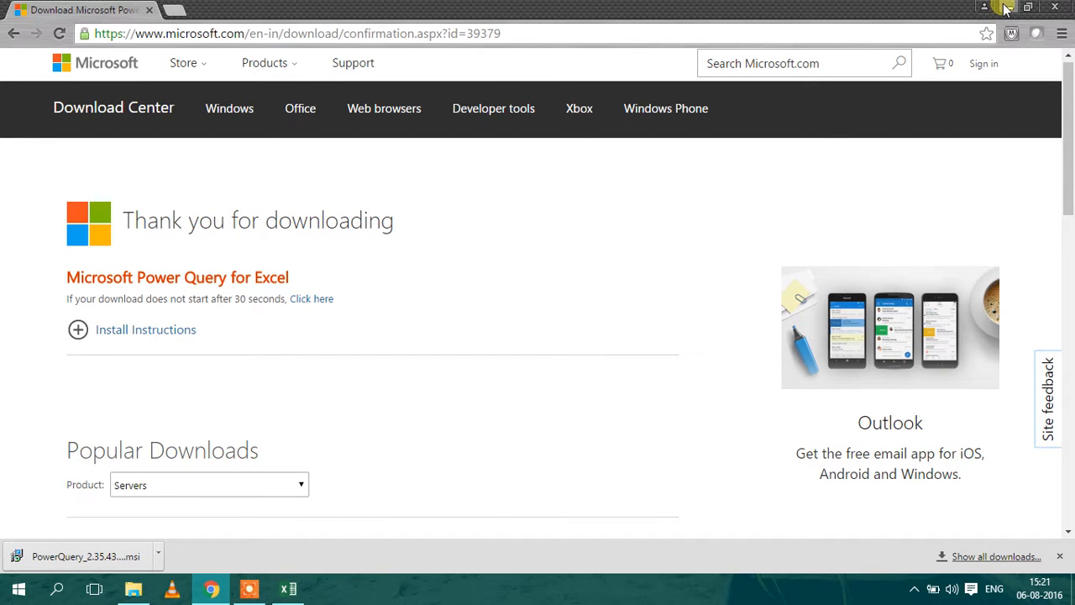
{"action": "left_click", "coordinate": [132, 588]}
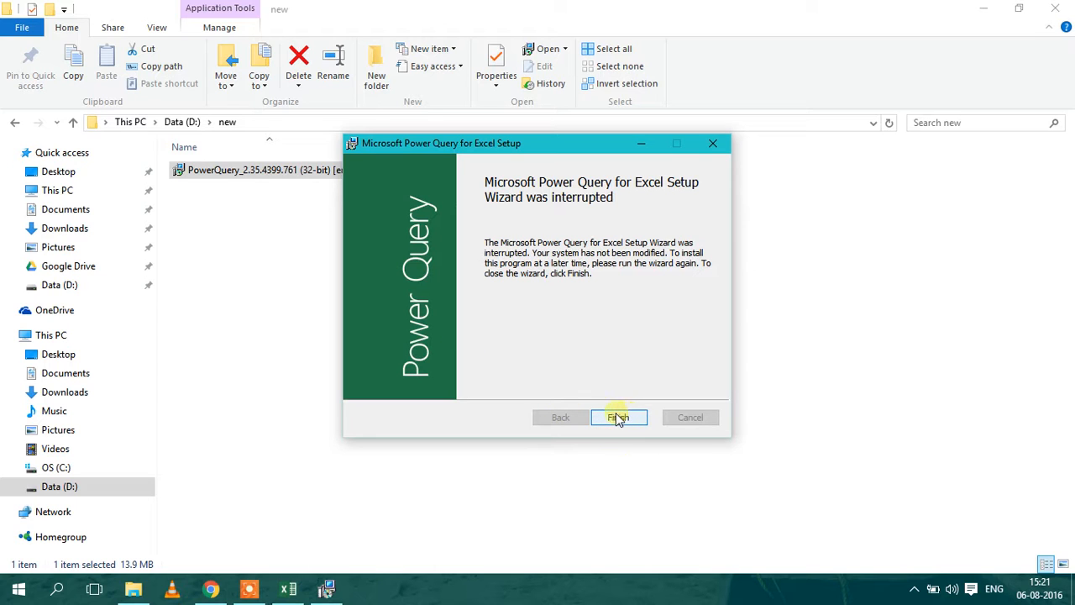
Finish the interrupted Power Query setup wizard and switch back to the Excel workbook.
{"action": "left_click", "coordinate": [619, 418]}
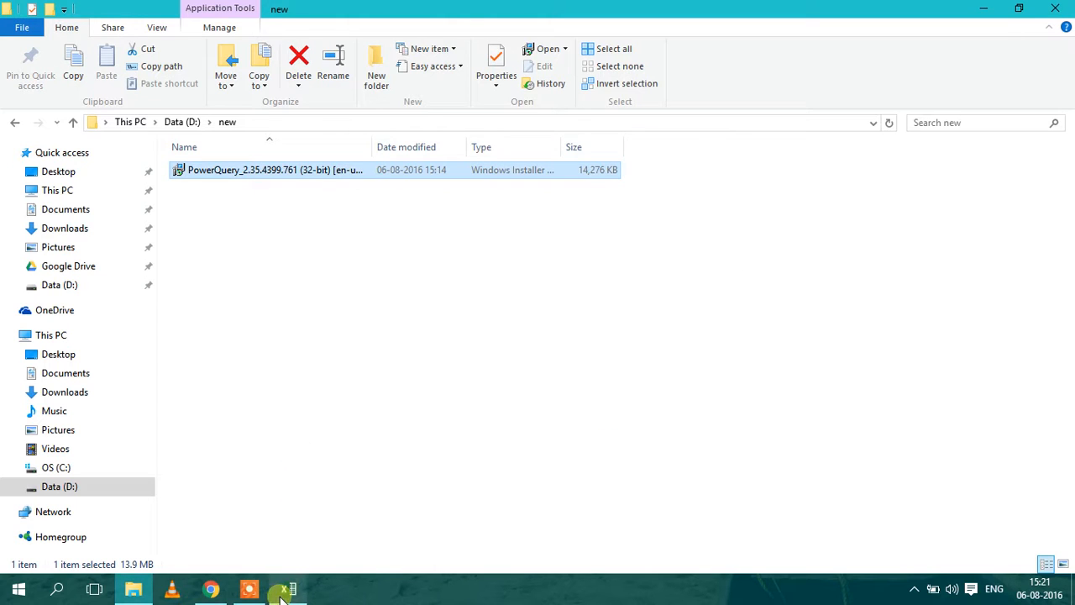
{"action": "left_click", "coordinate": [287, 589]}
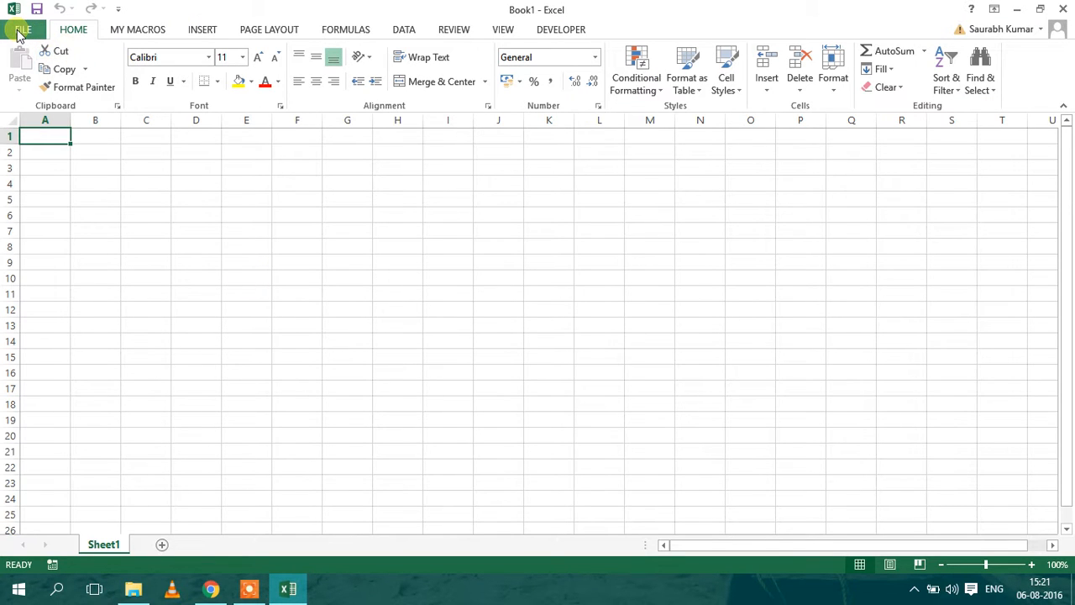
Under File > Options > Add-Ins, manage COM Add-ins and open their list.
{"action": "left_click", "coordinate": [23, 29]}
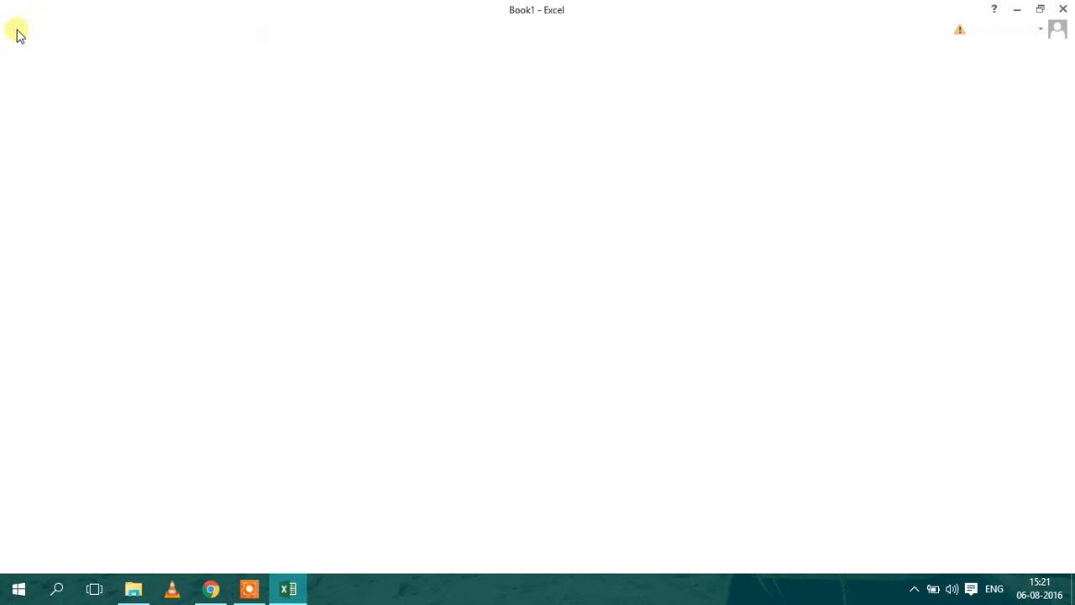
{"action": "left_click", "coordinate": [31, 26]}
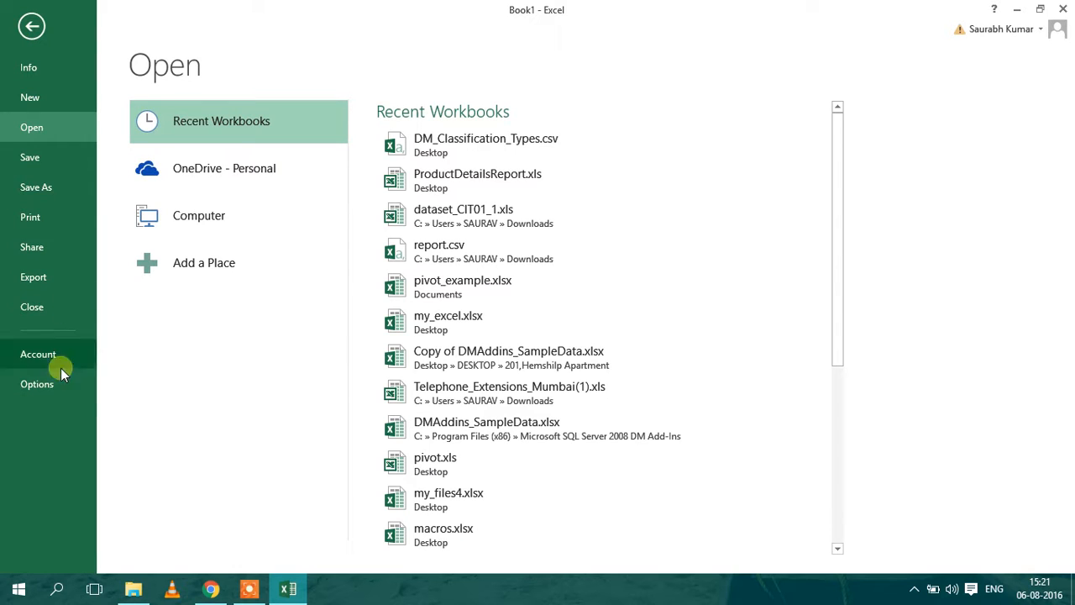
{"action": "left_click", "coordinate": [37, 384]}
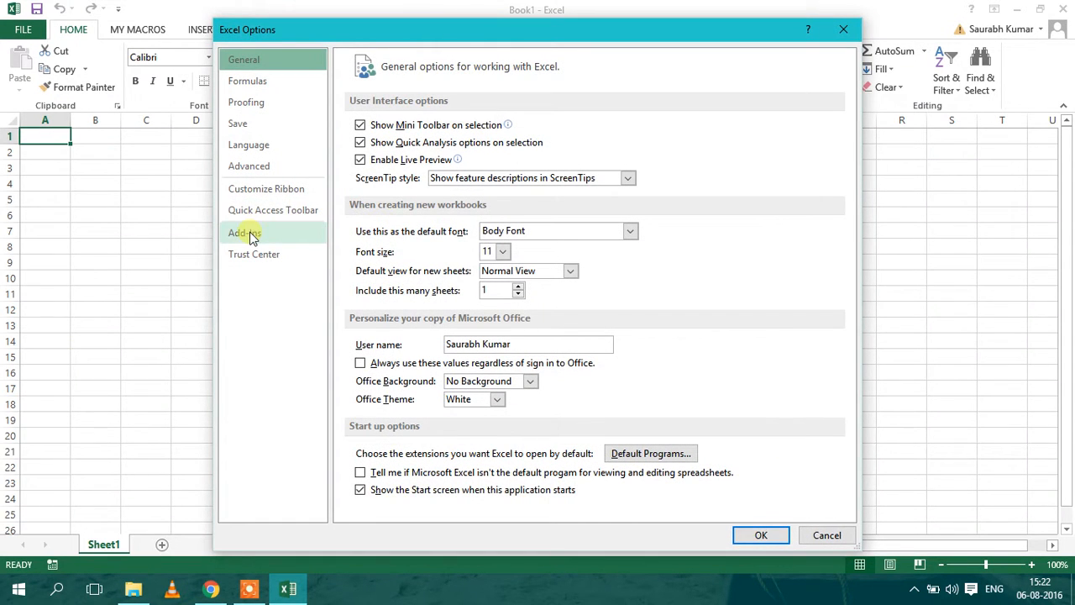
{"action": "left_click", "coordinate": [245, 233]}
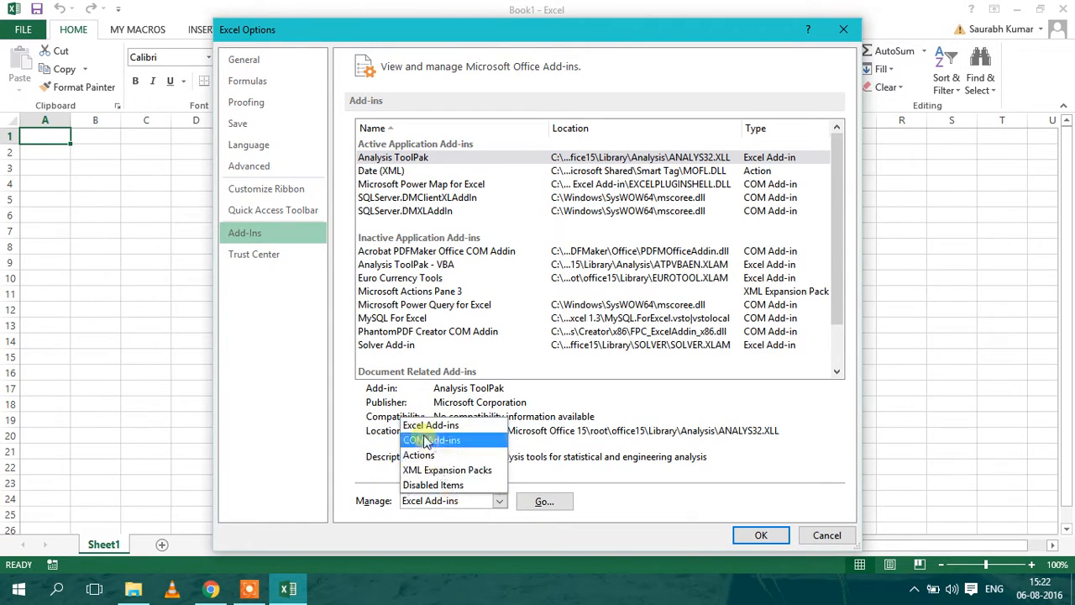
{"action": "left_click", "coordinate": [431, 440]}
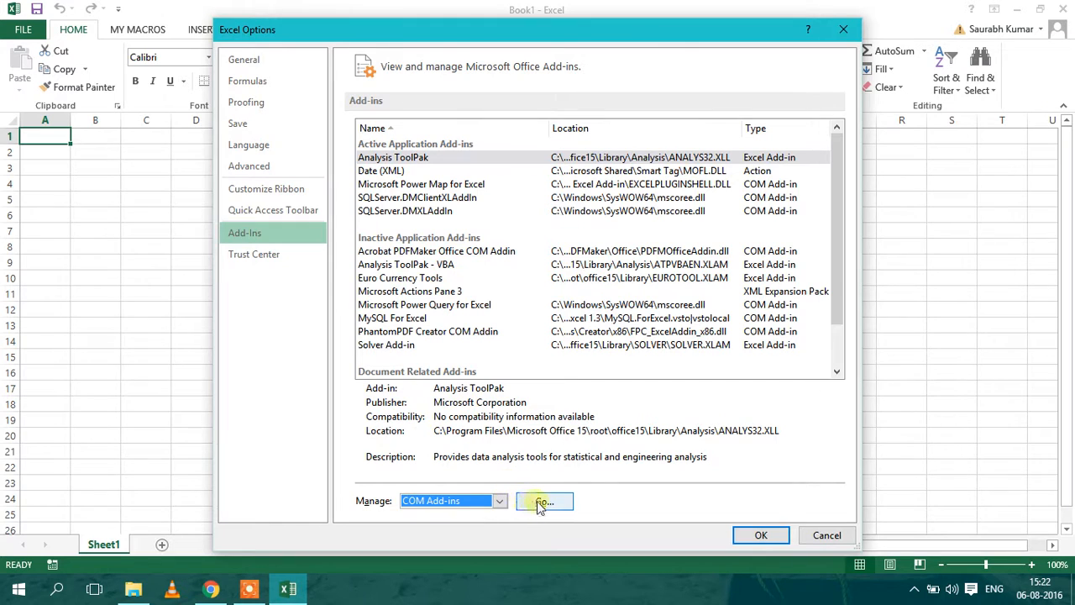
{"action": "left_click", "coordinate": [540, 501]}
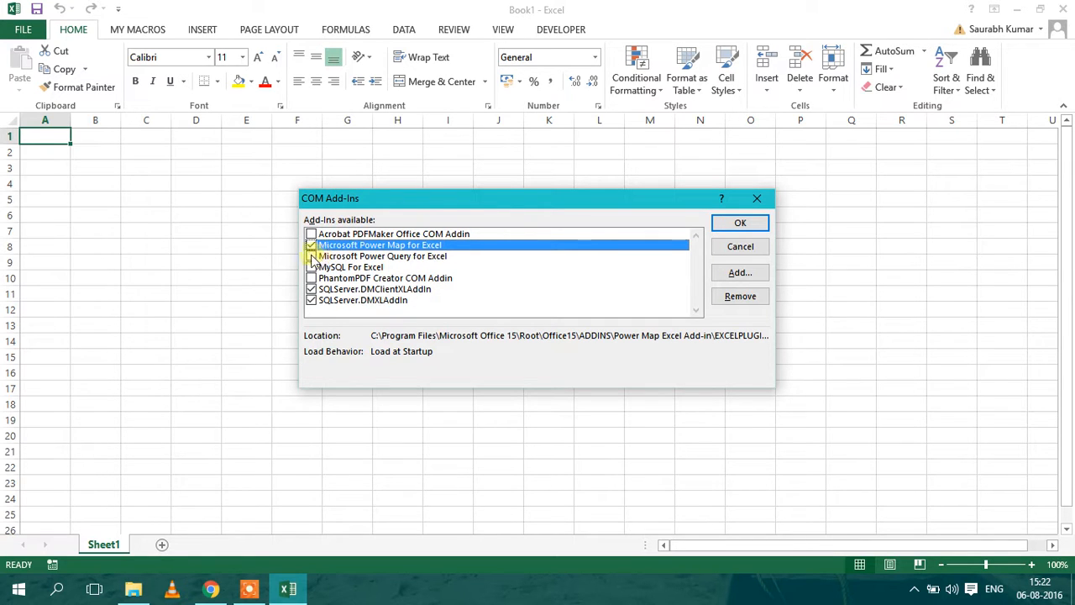
Tick Microsoft Power Query for Excel in COM Add-Ins and confirm.
{"action": "left_click", "coordinate": [312, 256]}
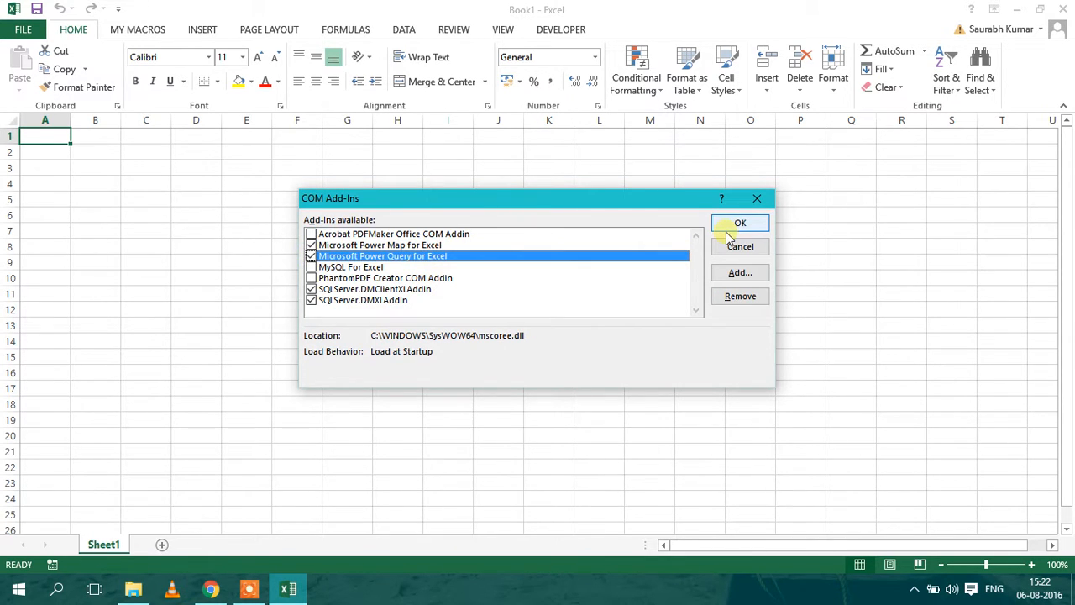
{"action": "left_click", "coordinate": [740, 223]}
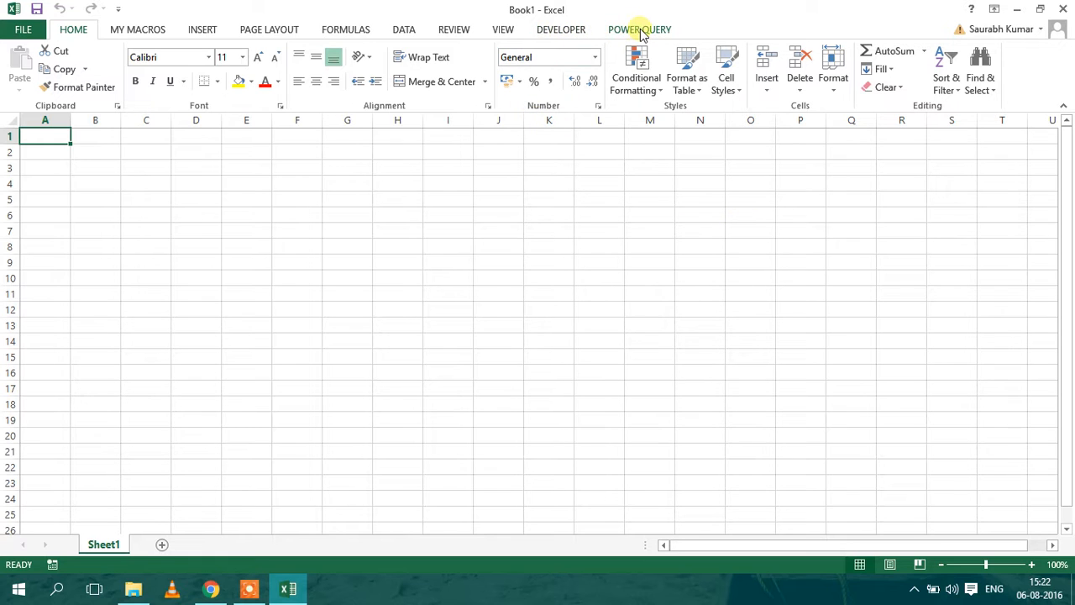
Switch to the POWER QUERY ribbon tab to view its data commands.
{"action": "left_click", "coordinate": [640, 30]}
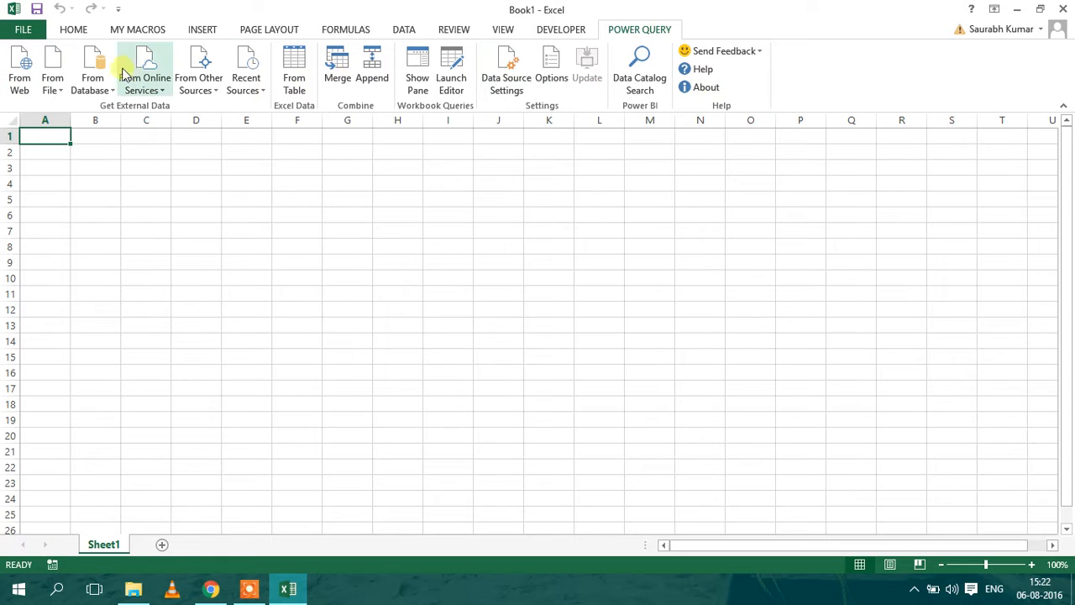
{"action": "mouse_move", "coordinate": [406, 204]}
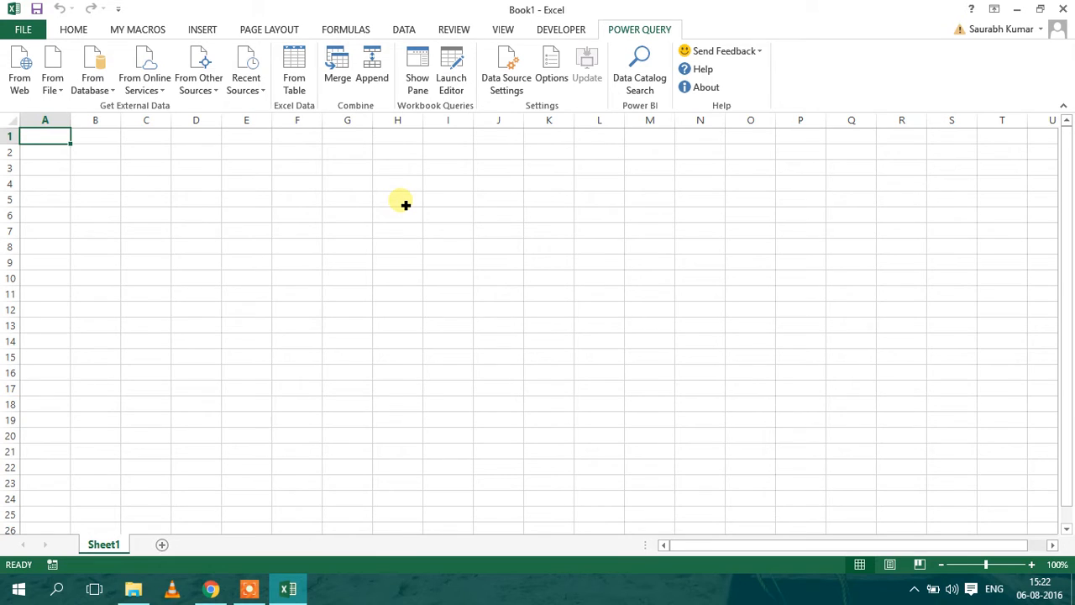
{"action": "mouse_move", "coordinate": [283, 532]}
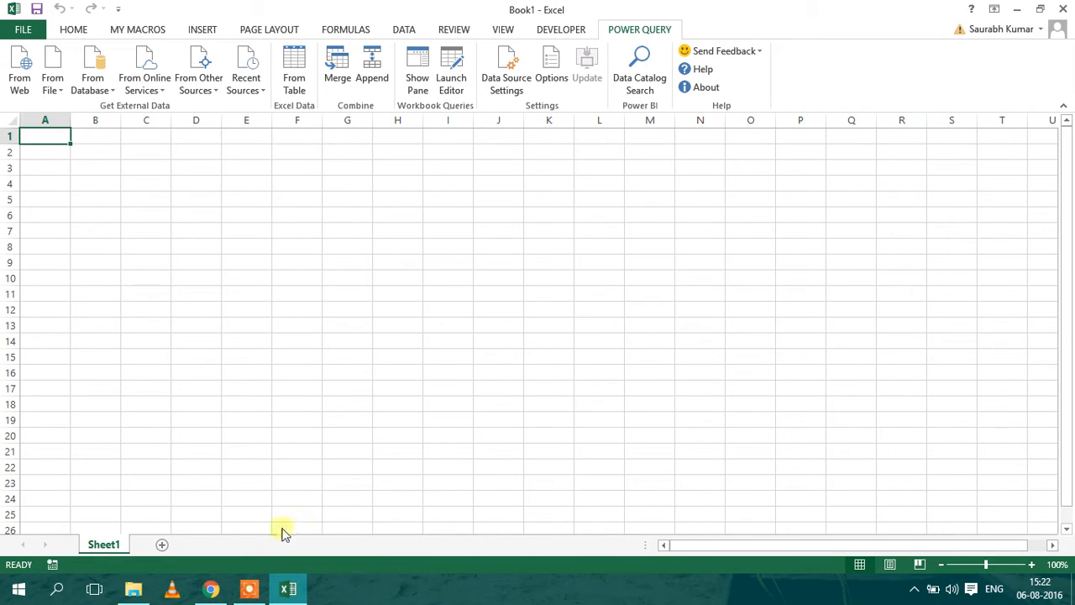